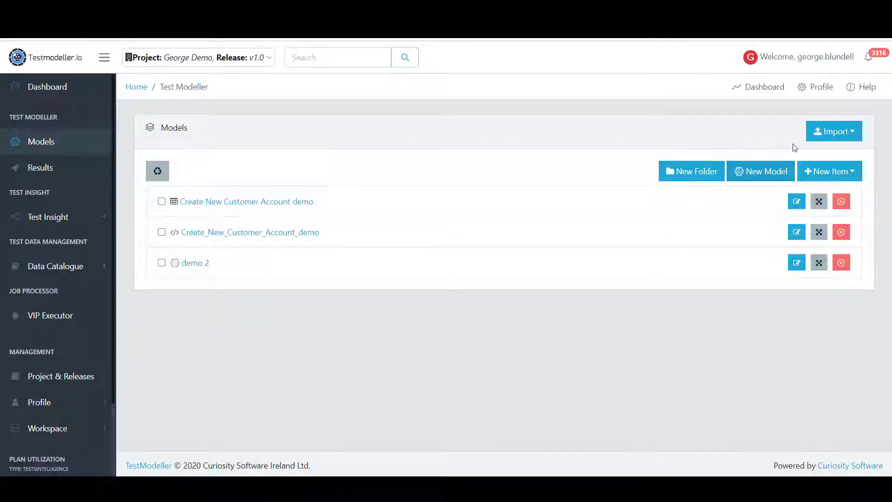
Open the Login model from the Models list for editing
click(834, 131)
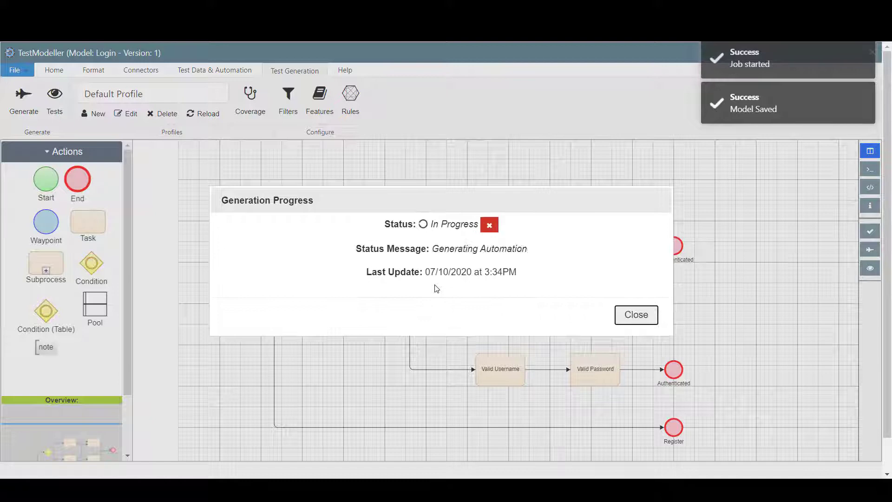
Dismiss the progress window and view the Authenticated1 path among the five generated test cases
click(635, 315)
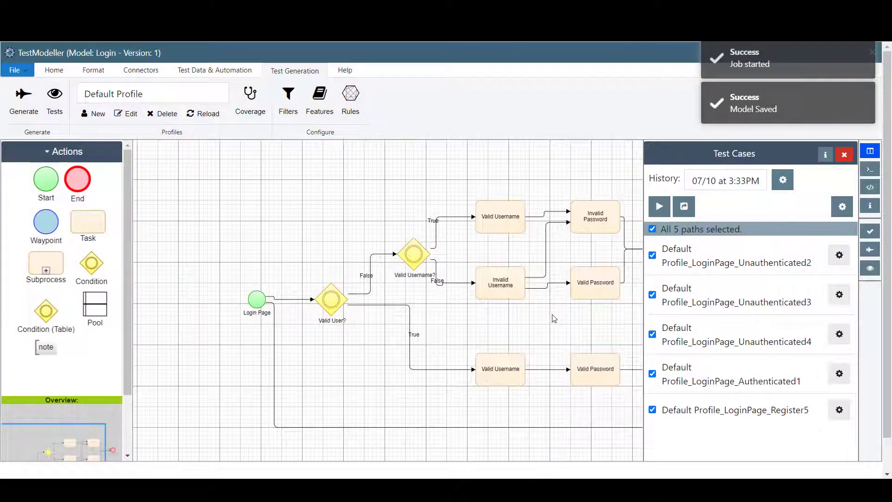
click(844, 155)
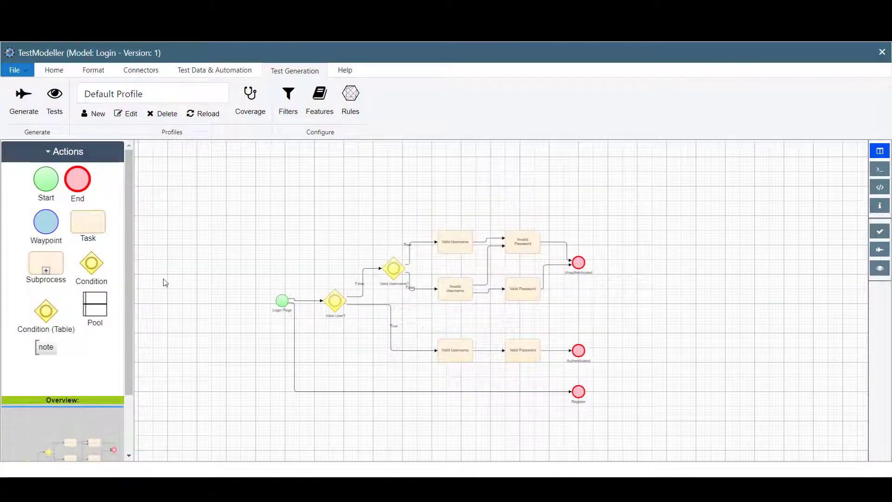
click(55, 100)
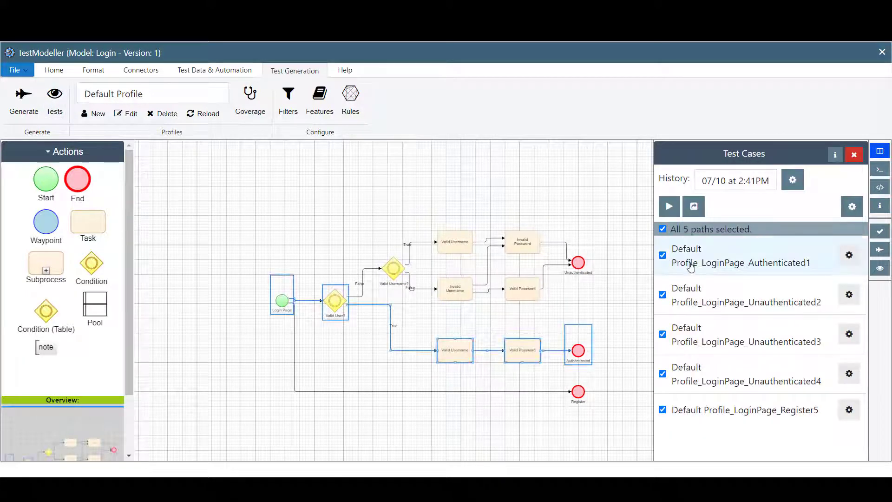
click(669, 206)
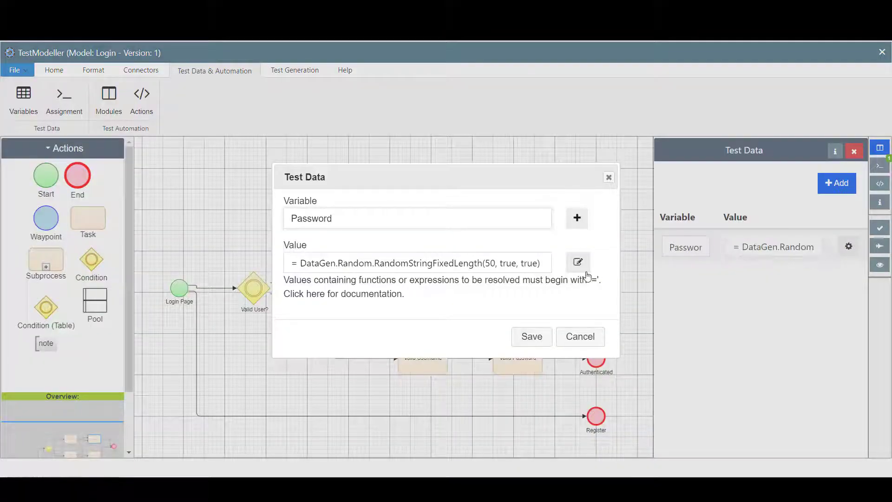
Browse String and VIP functions in the Password Data Editor, then reach the workspace Data Dictionary
click(577, 262)
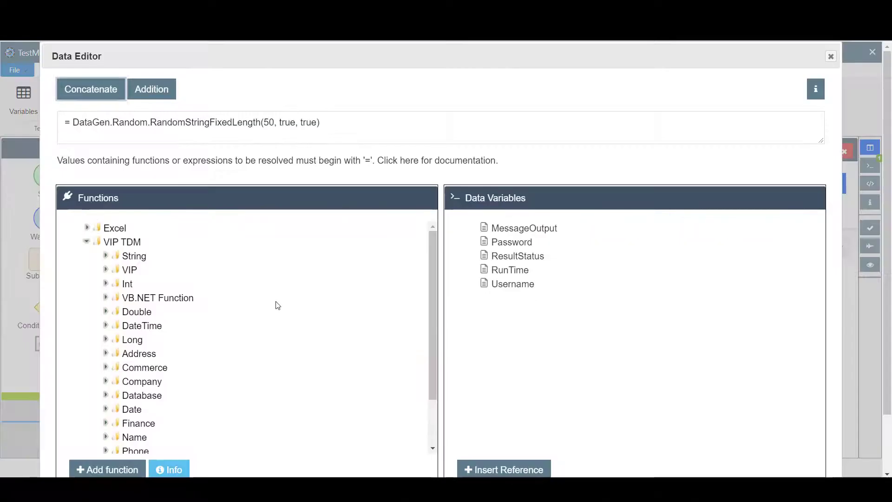
click(106, 255)
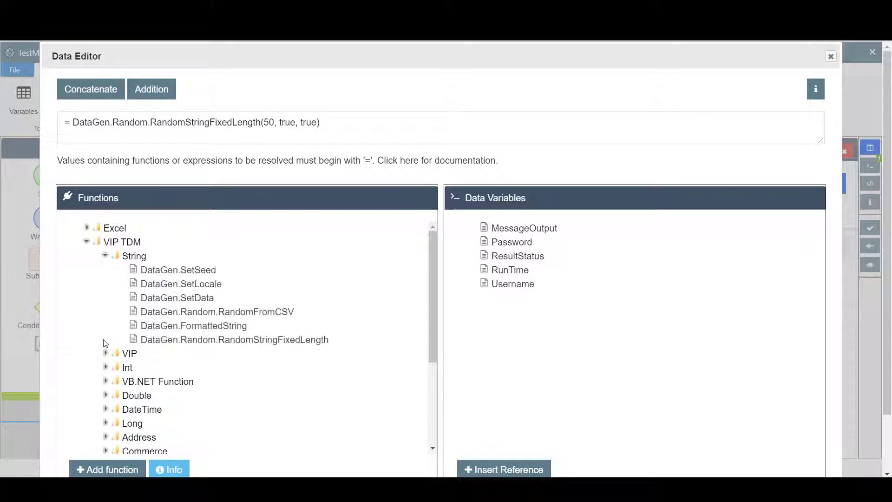
click(105, 352)
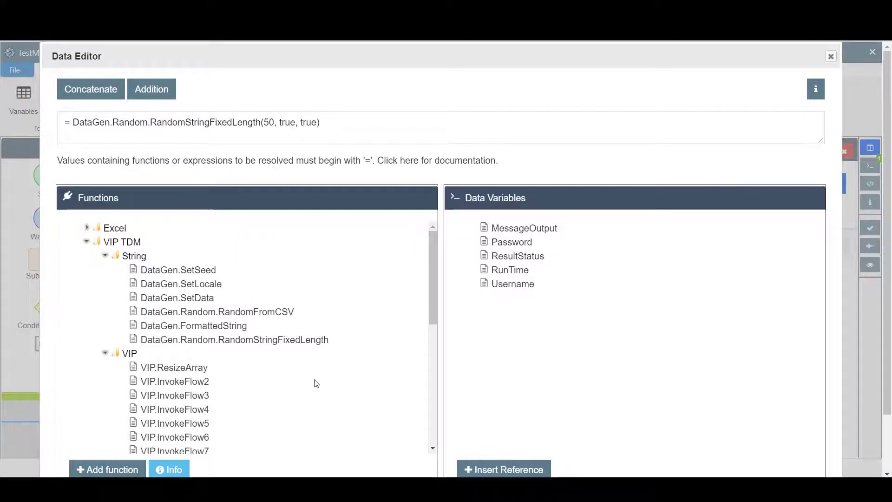
click(830, 56)
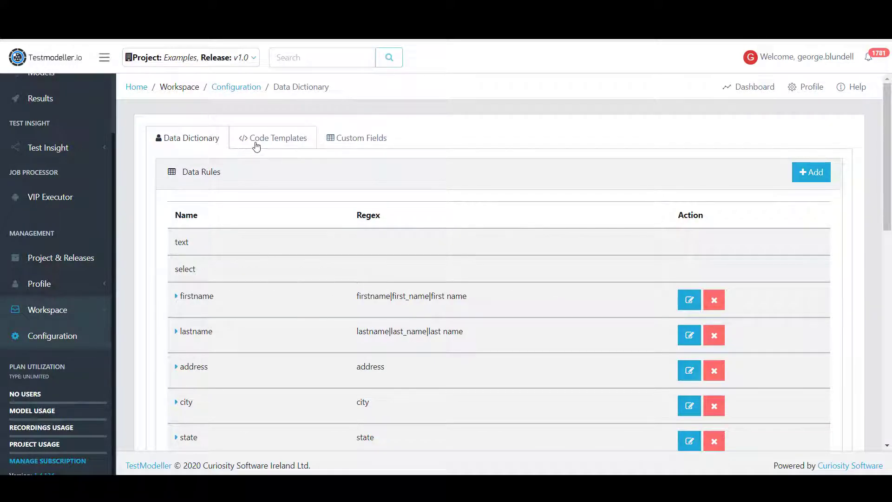
Browse the Code Templates list and open the Java Selenium page object master template
click(272, 138)
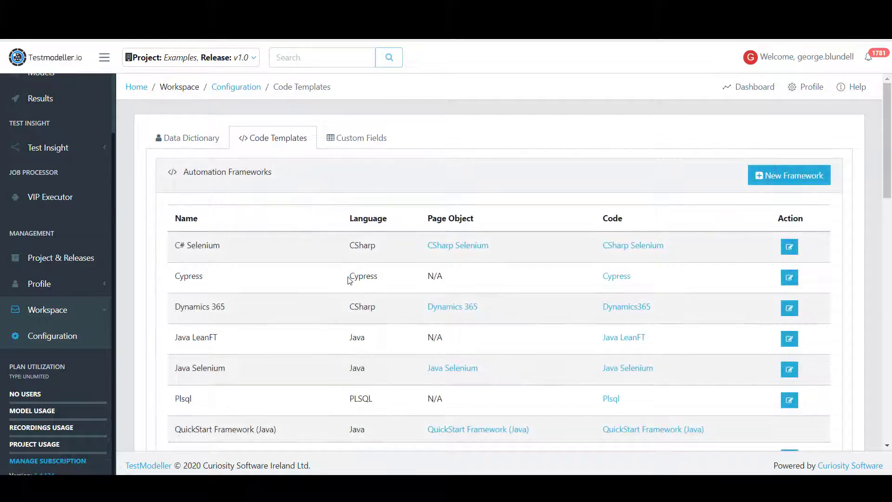
scroll(down, 3)
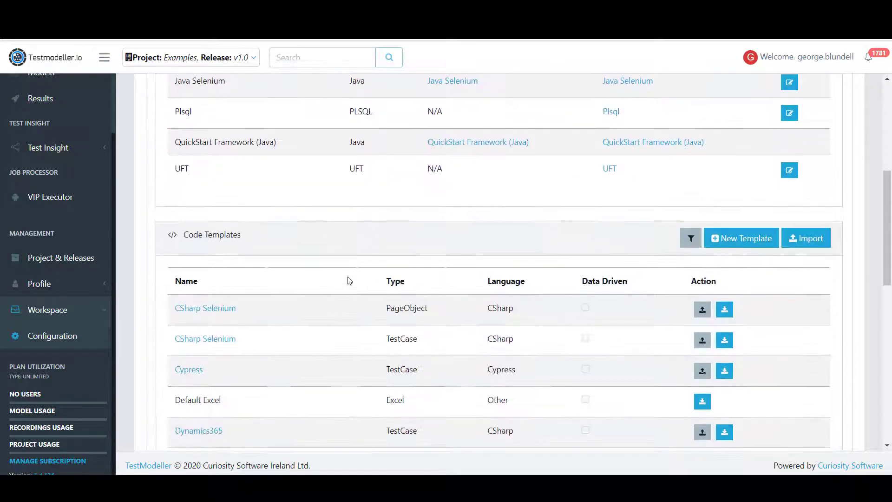
scroll(down, 3)
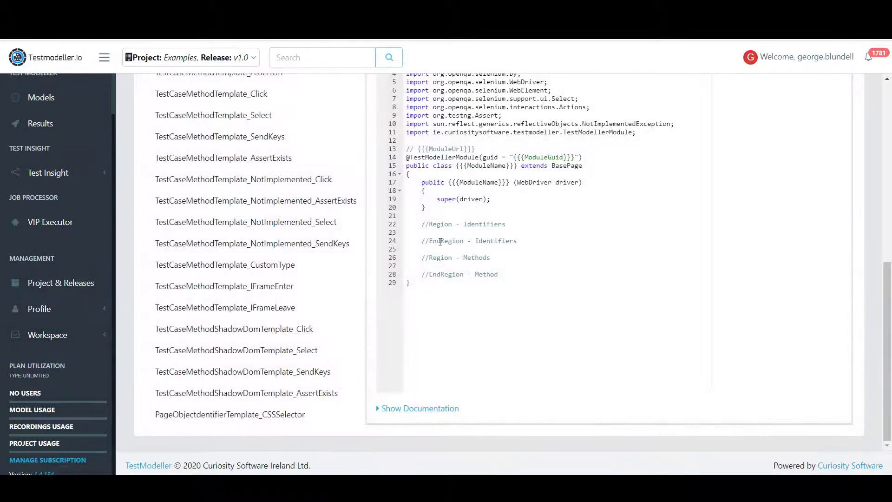
scroll(up, 3)
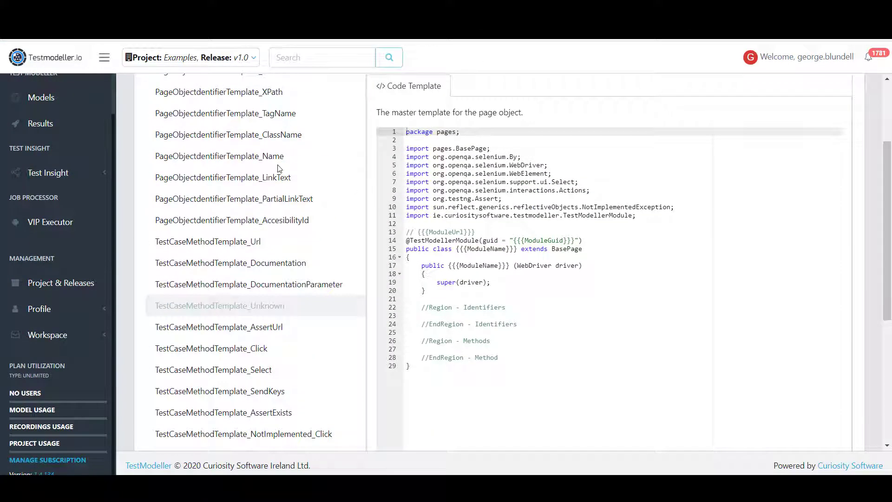
click(222, 177)
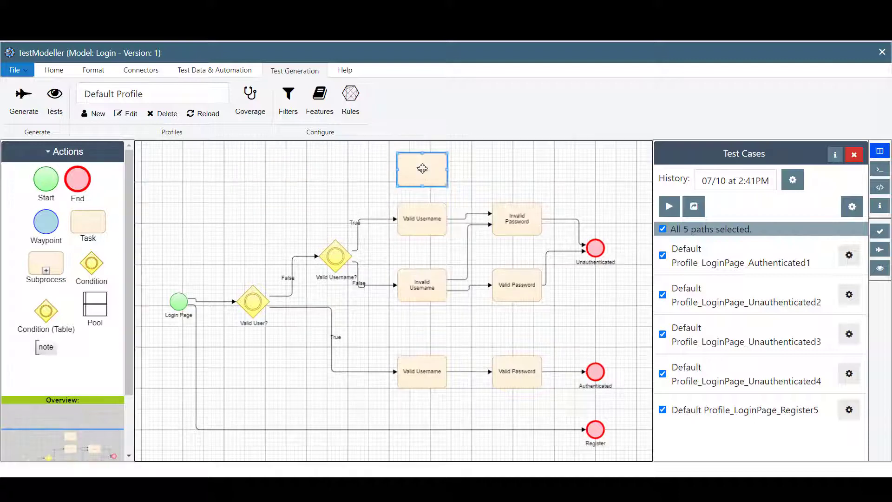
Label the new task 'edit', highlight the Authenticated1 path, and start automation generation
double_click(422, 168)
text(edit)
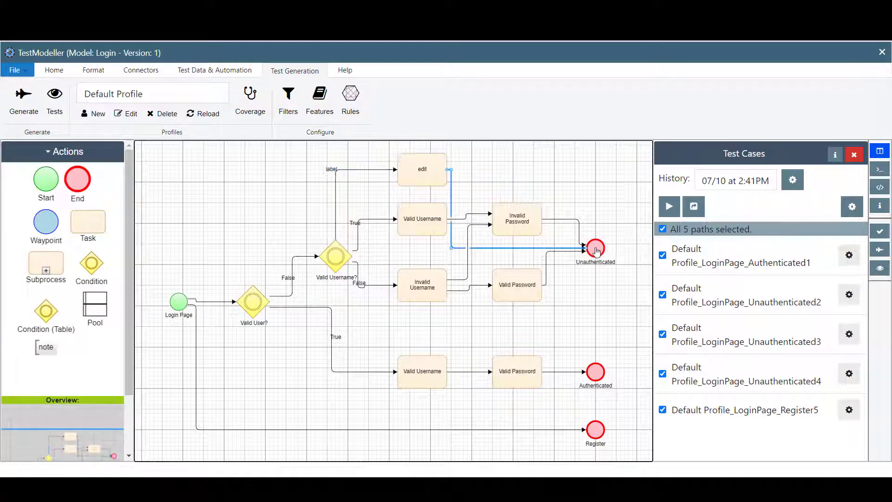
click(669, 206)
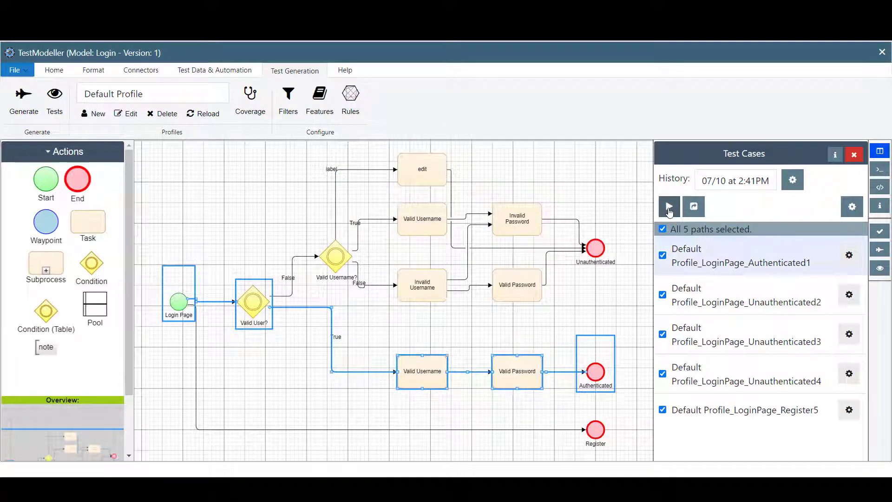
click(669, 206)
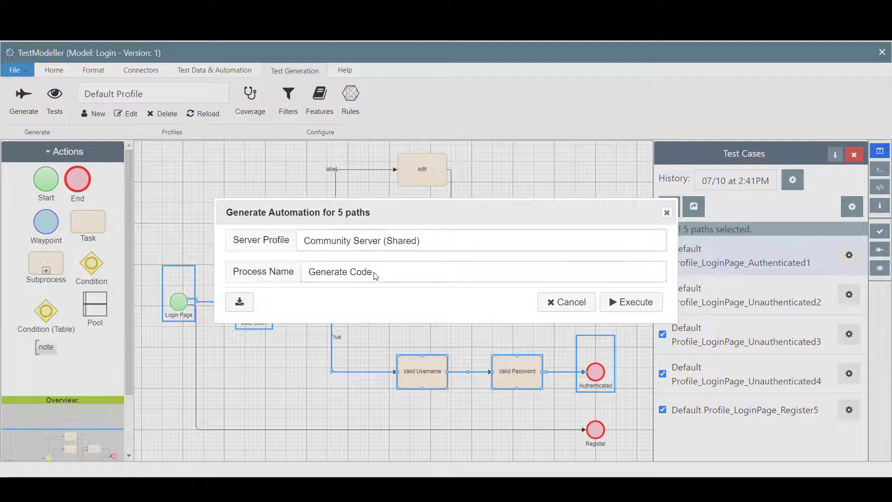